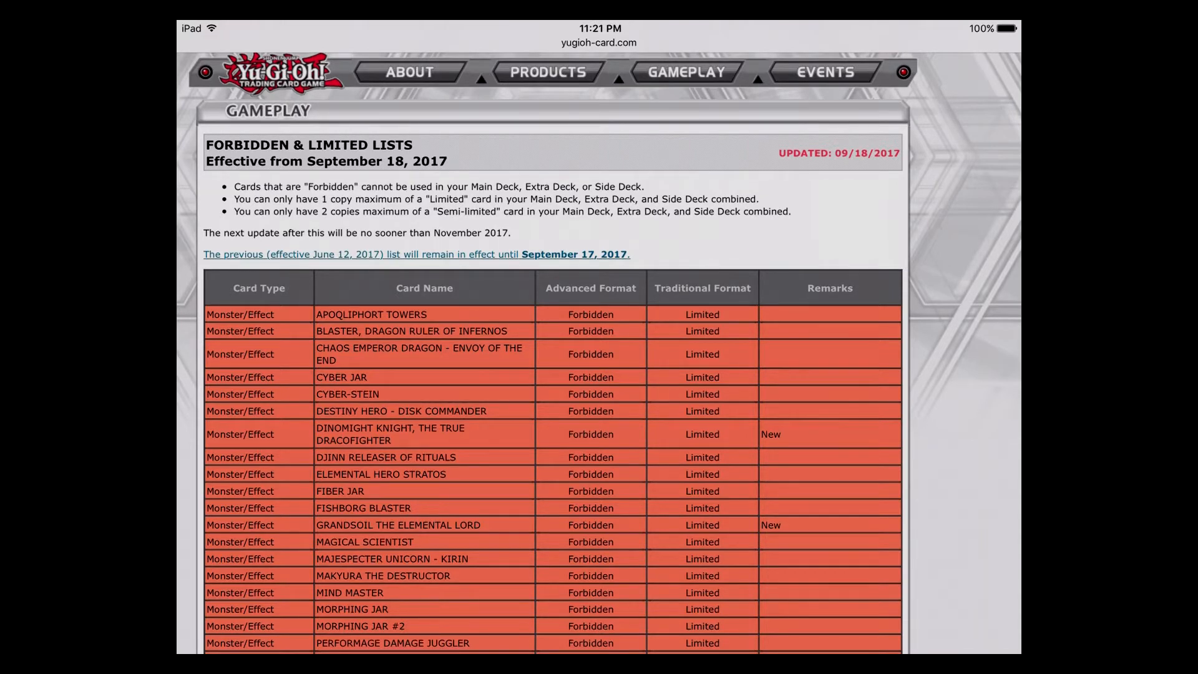
pyautogui.scroll(-3)
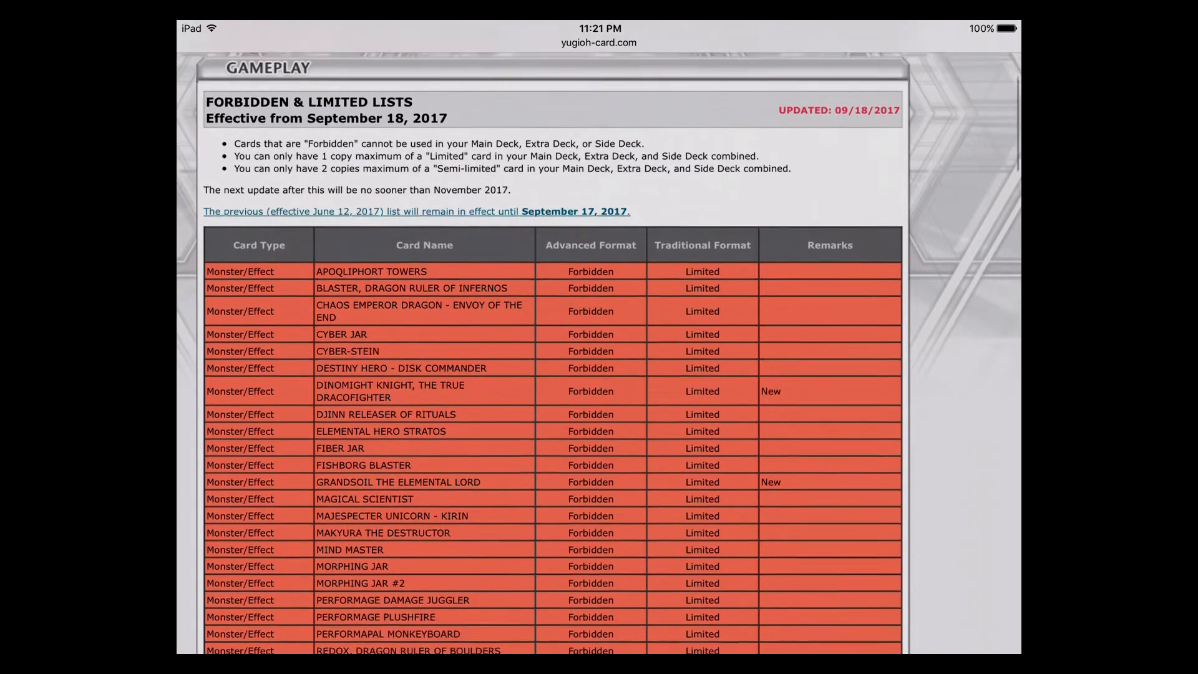
pyautogui.scroll(-3)
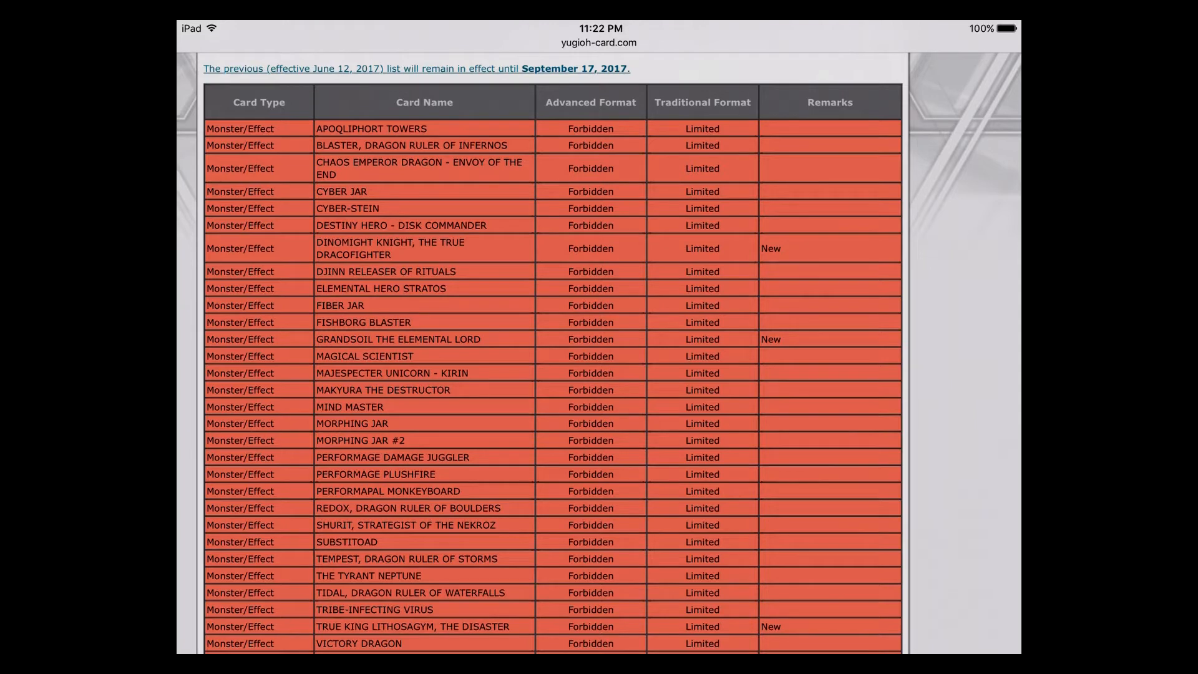
pyautogui.scroll(-3)
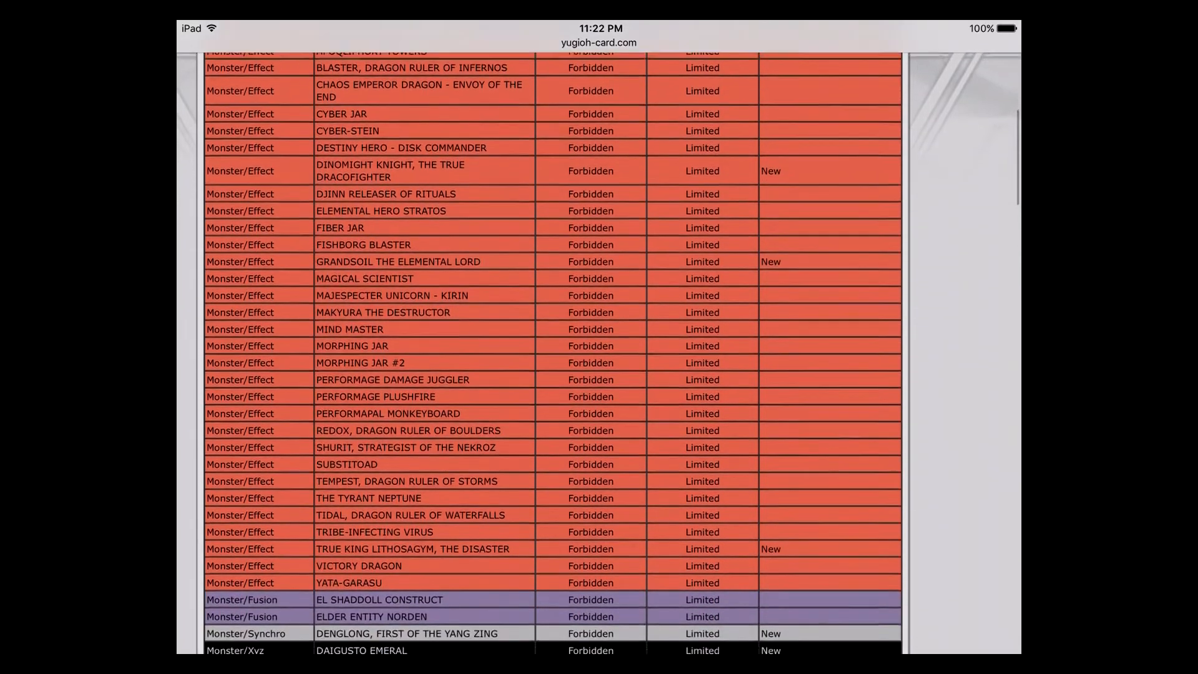
pyautogui.scroll(-3)
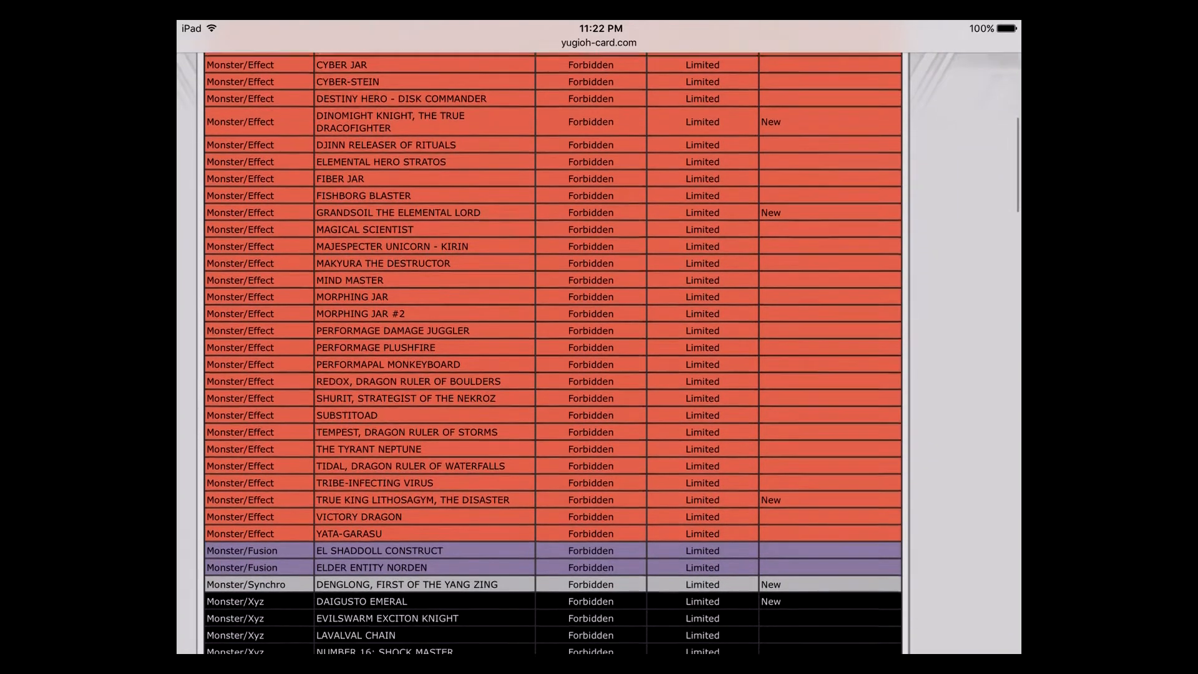
pyautogui.scroll(-3)
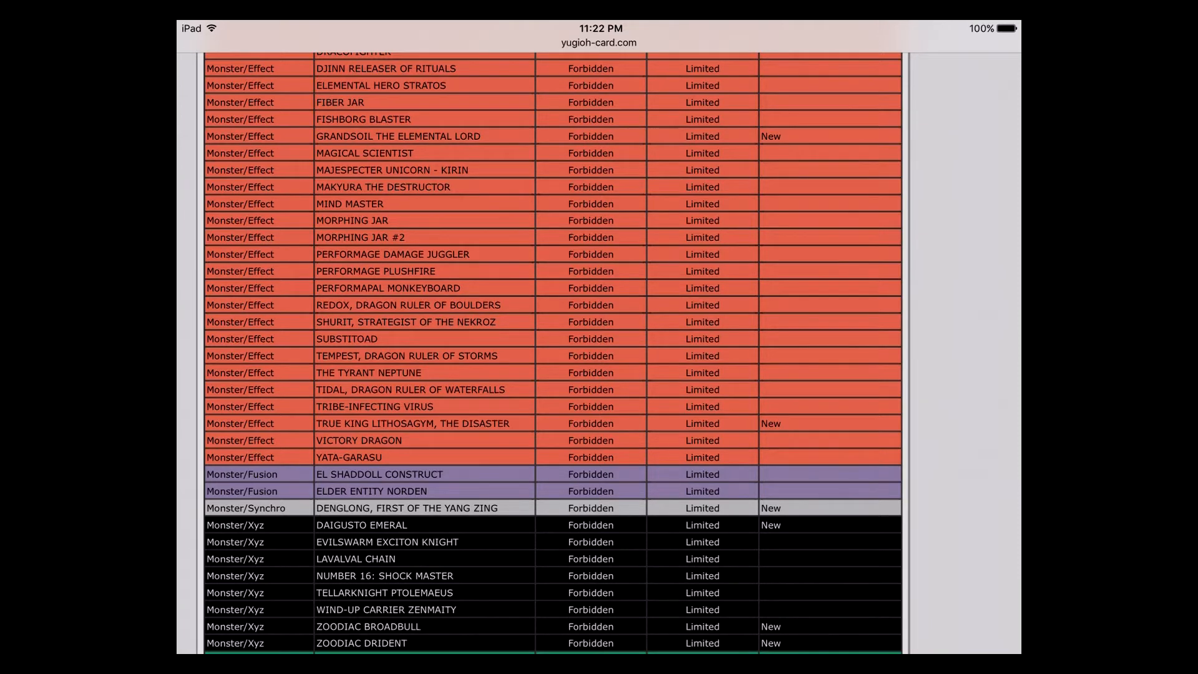
pyautogui.scroll(-3)
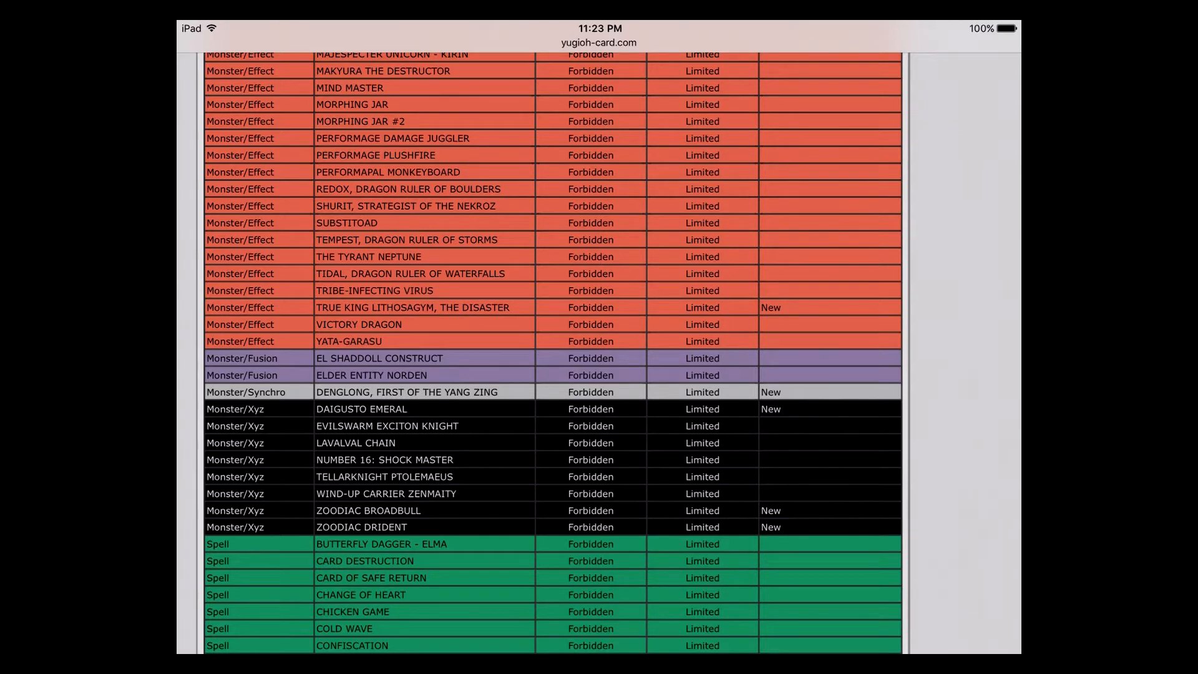
pyautogui.scroll(-3)
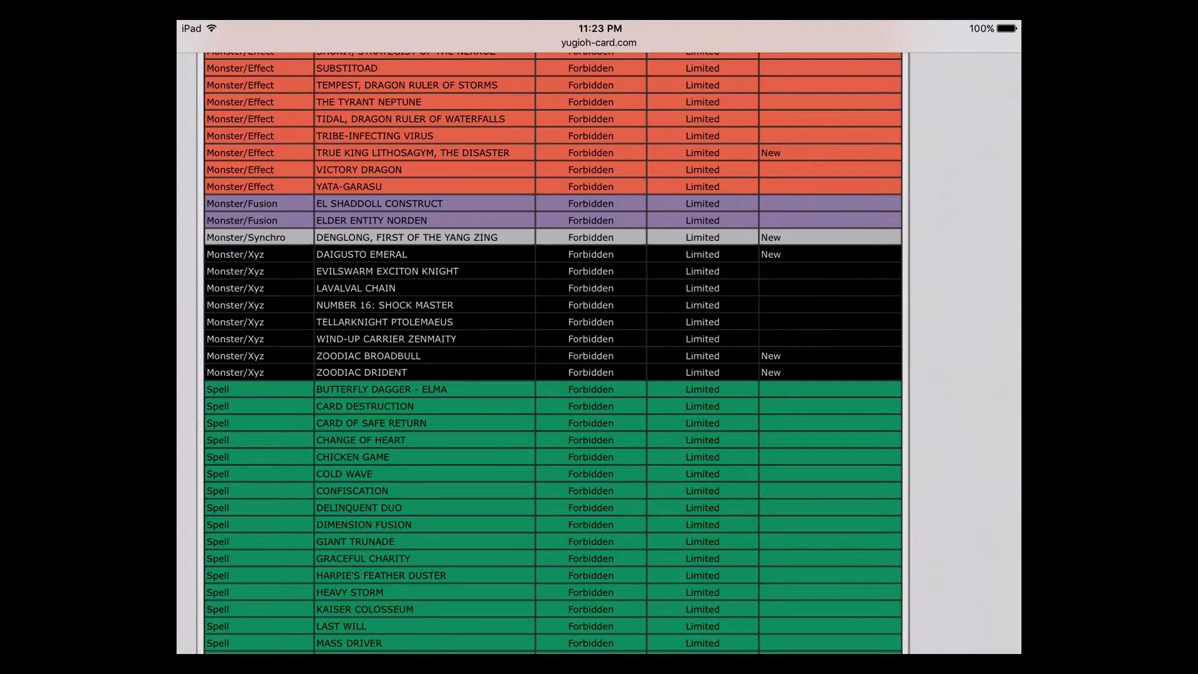
pyautogui.scroll(-3)
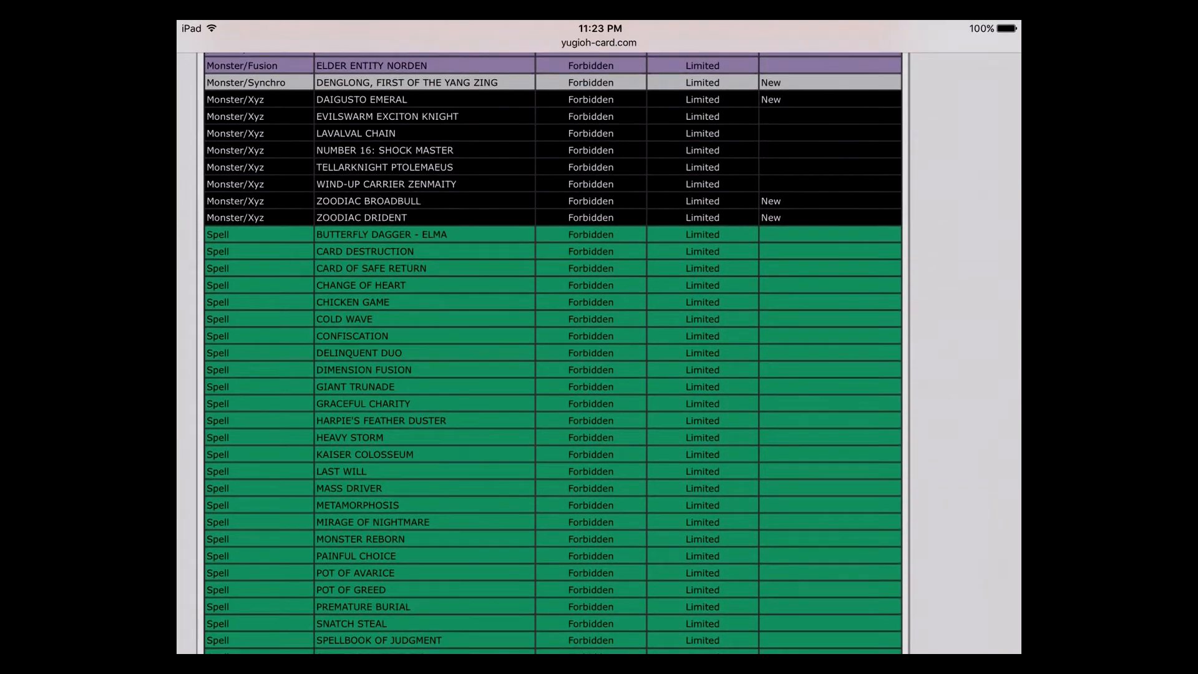
pyautogui.scroll(-3)
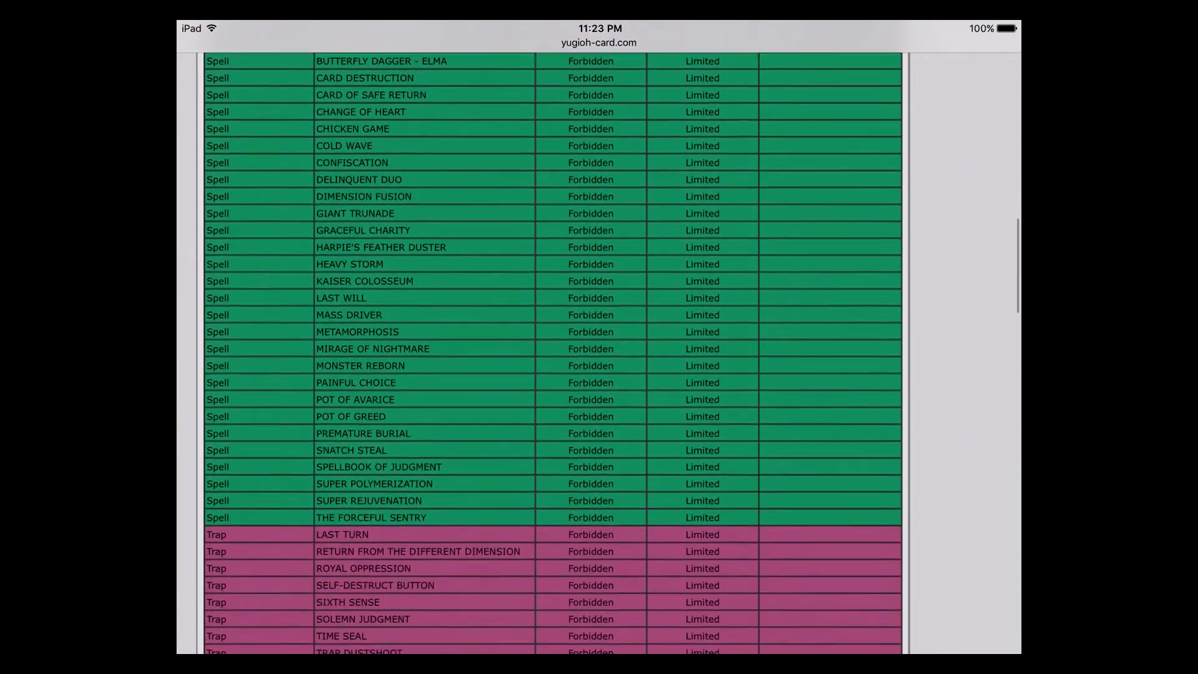
pyautogui.scroll(-3)
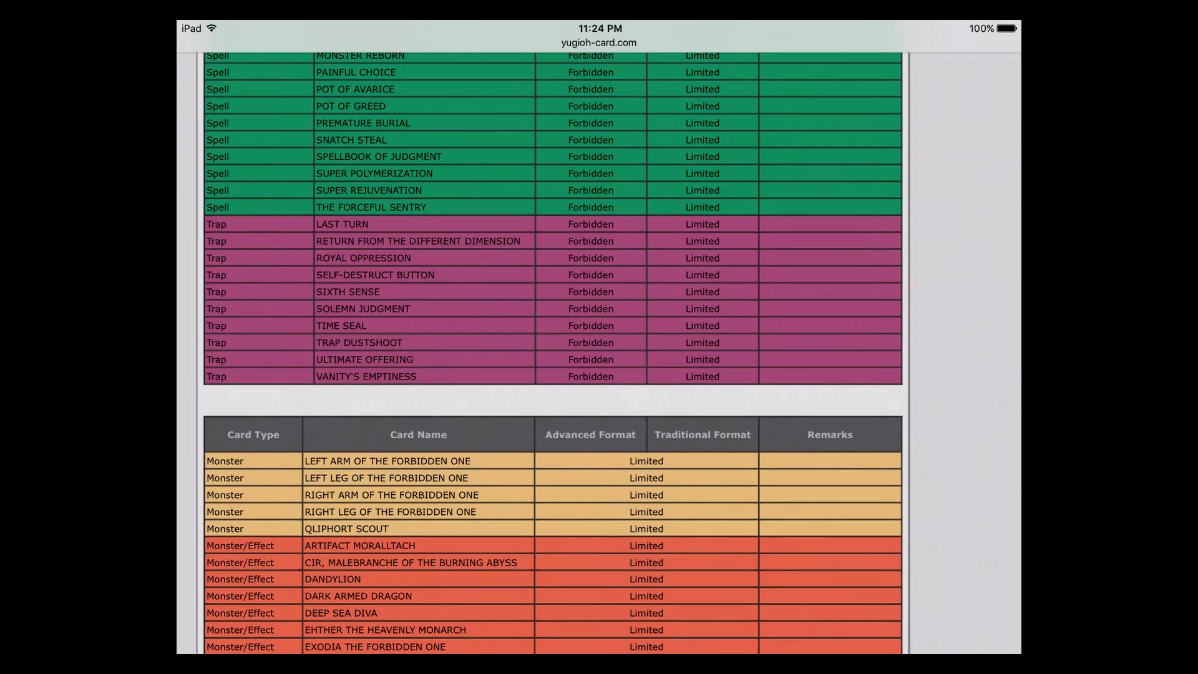
pyautogui.scroll(-3)
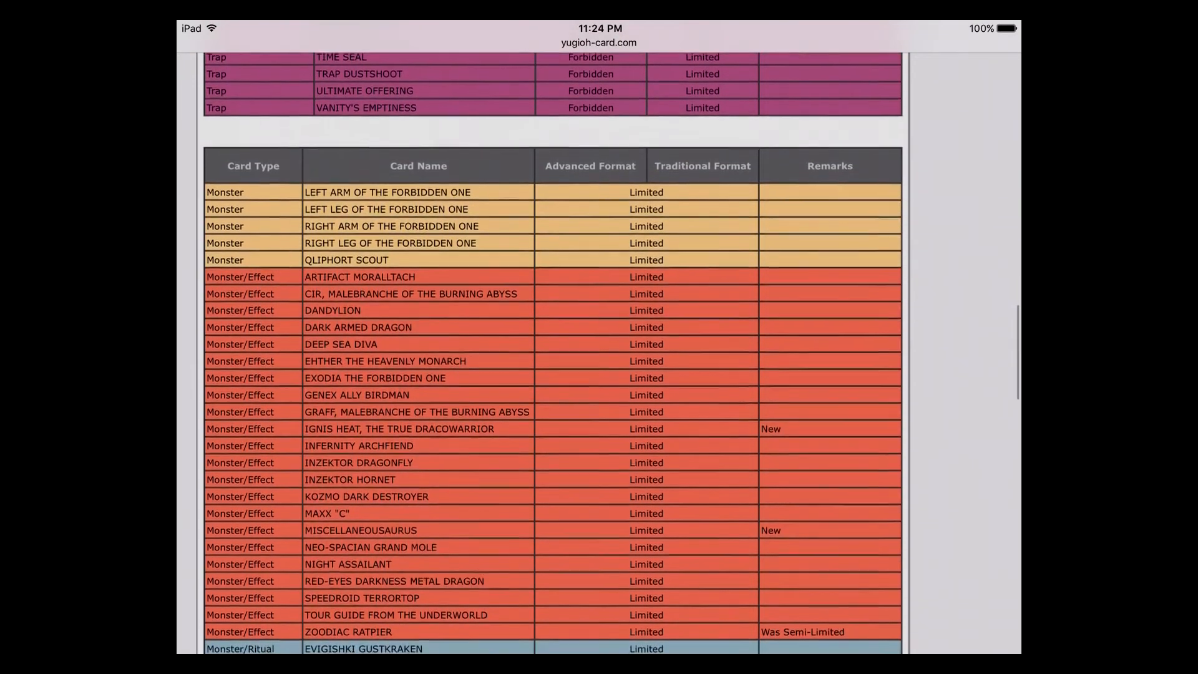
pyautogui.scroll(-3)
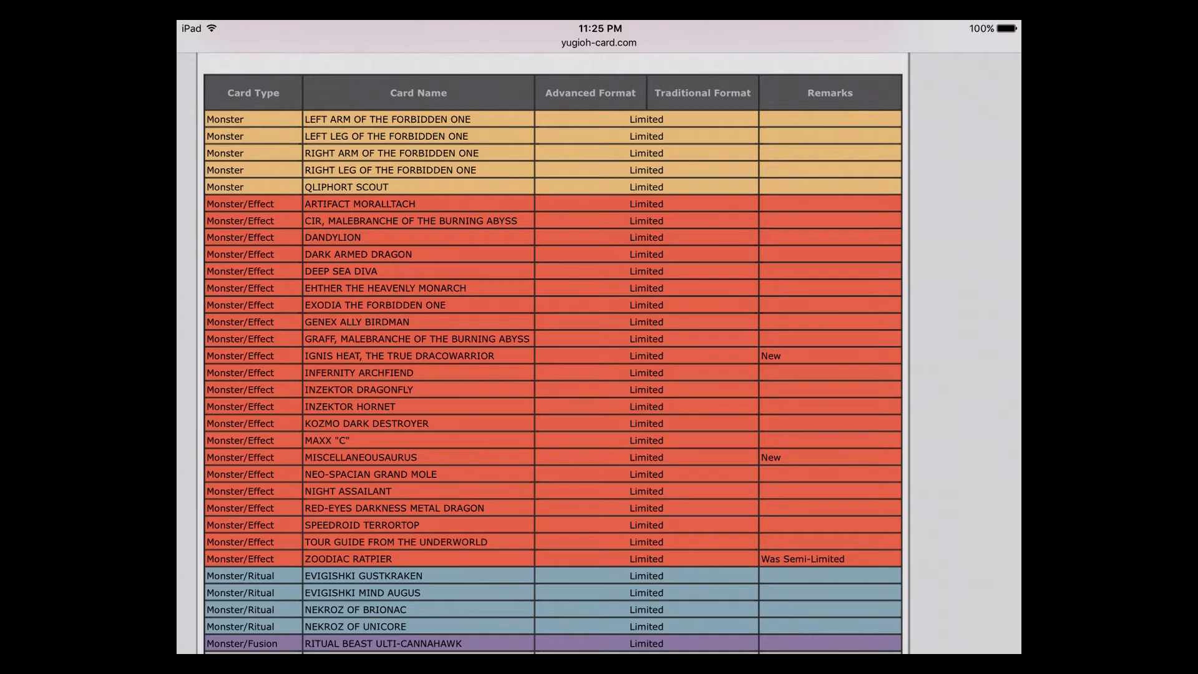
pyautogui.scroll(-3)
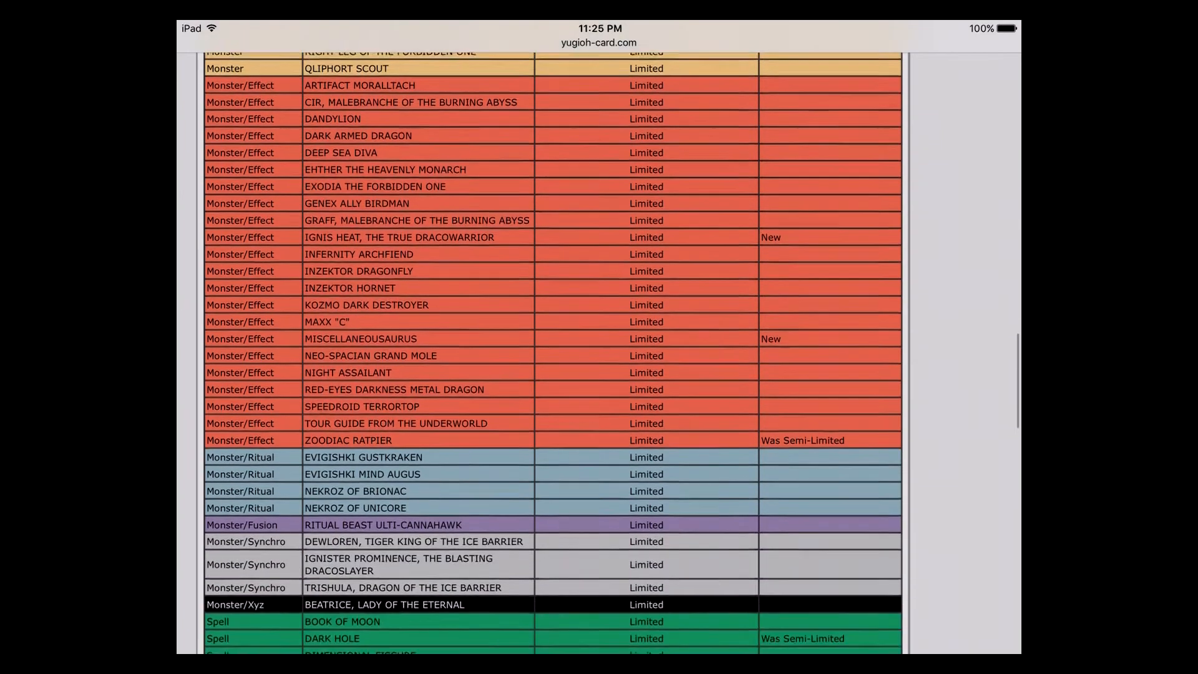
pyautogui.scroll(-3)
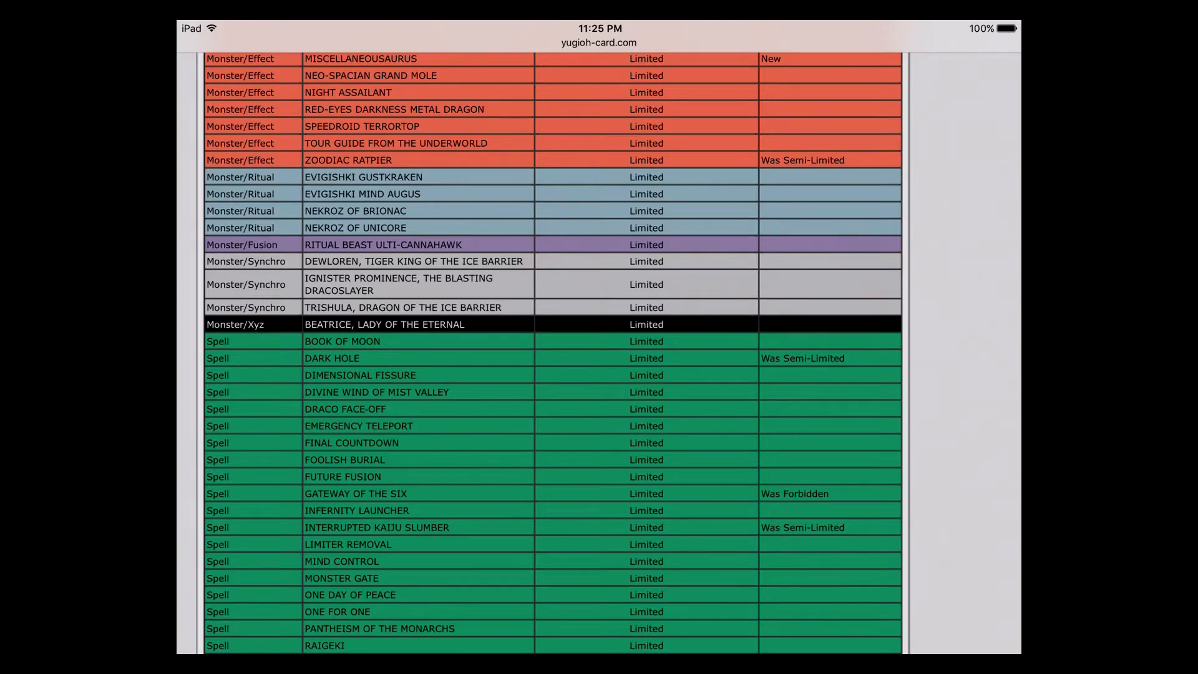
pyautogui.scroll(-3)
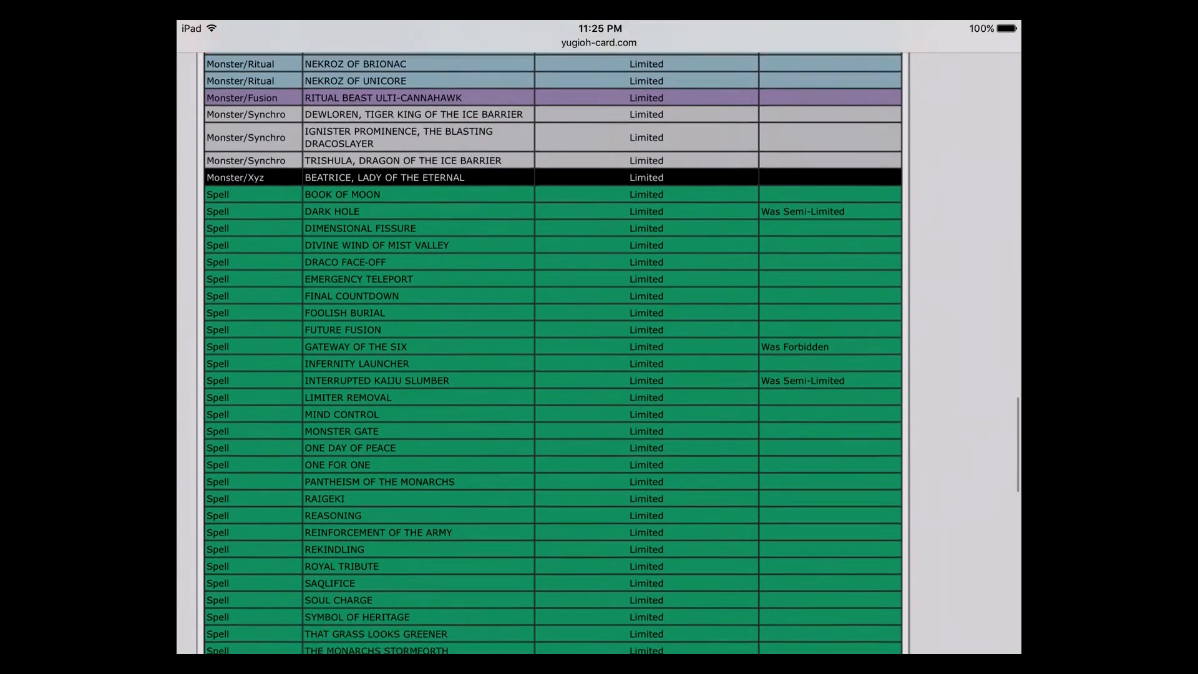
pyautogui.scroll(-3)
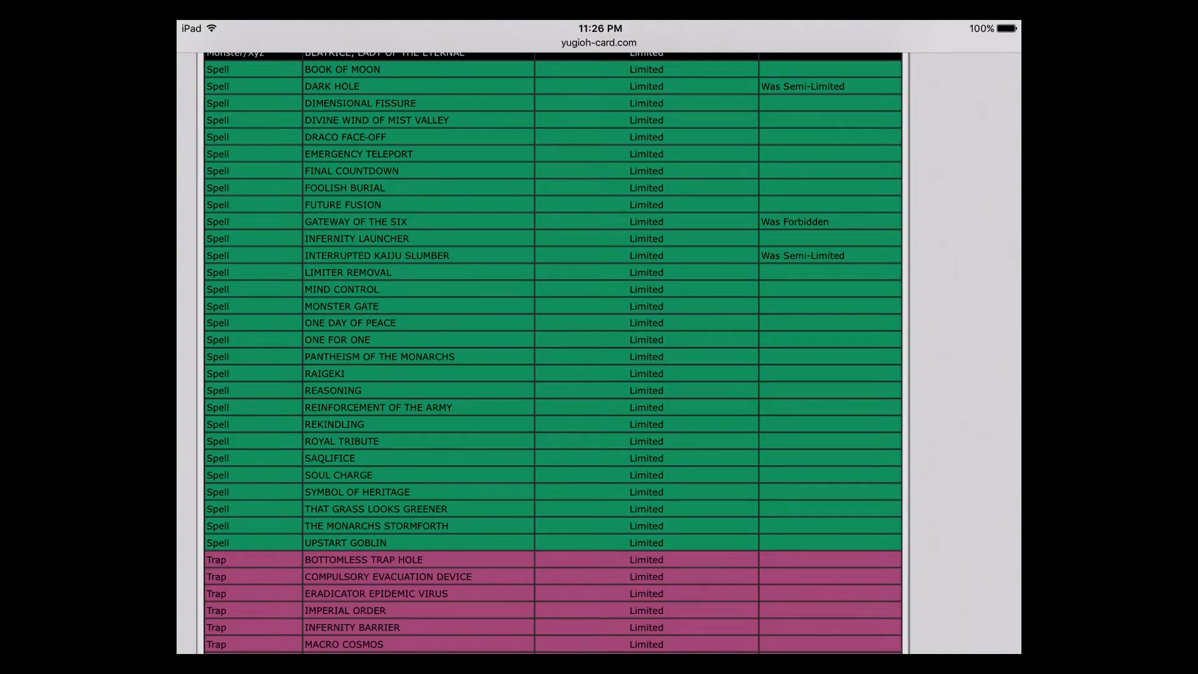
pyautogui.scroll(-3)
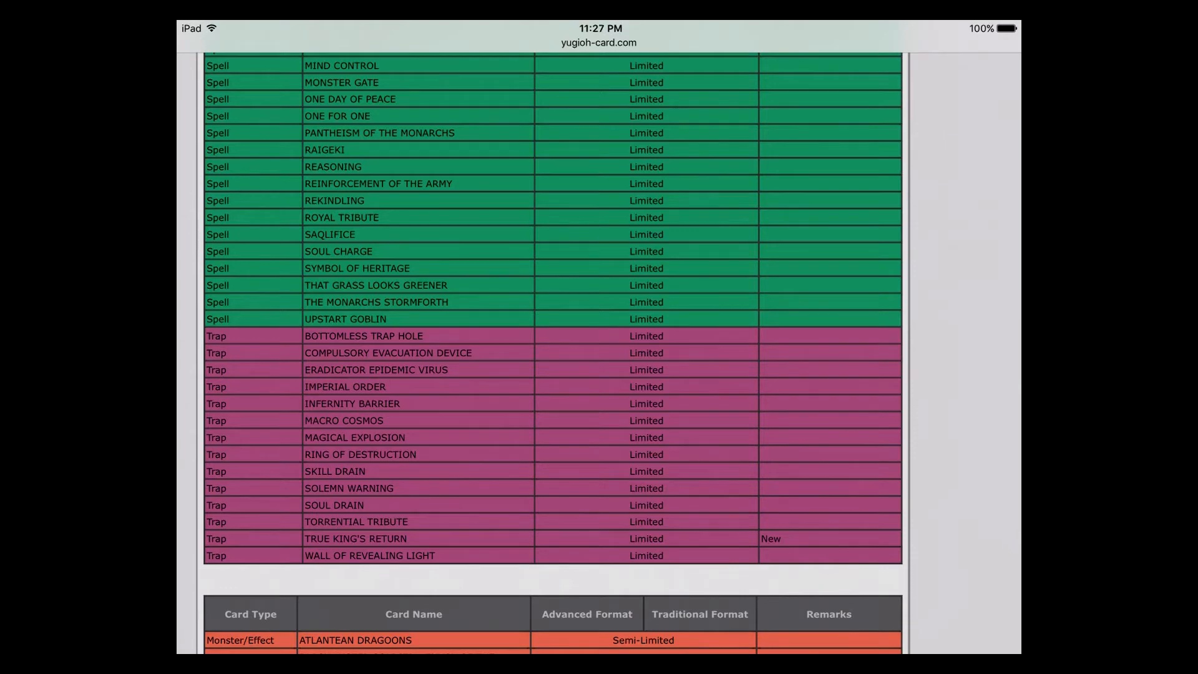
pyautogui.scroll(-3)
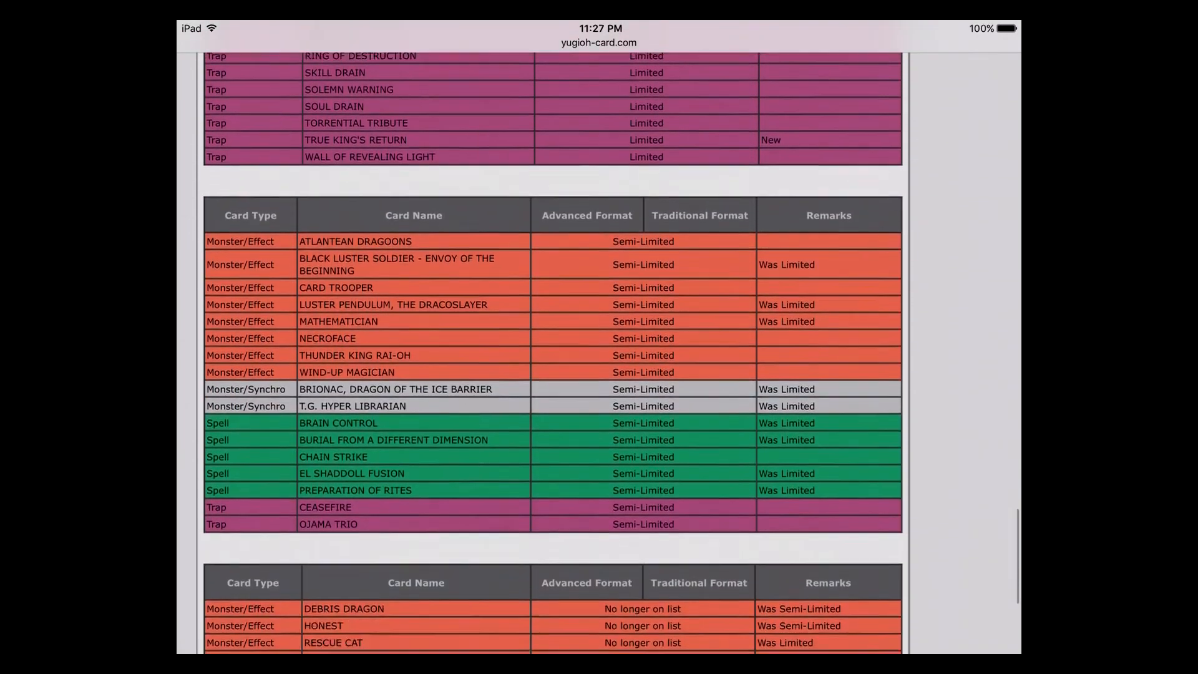
pyautogui.scroll(-3)
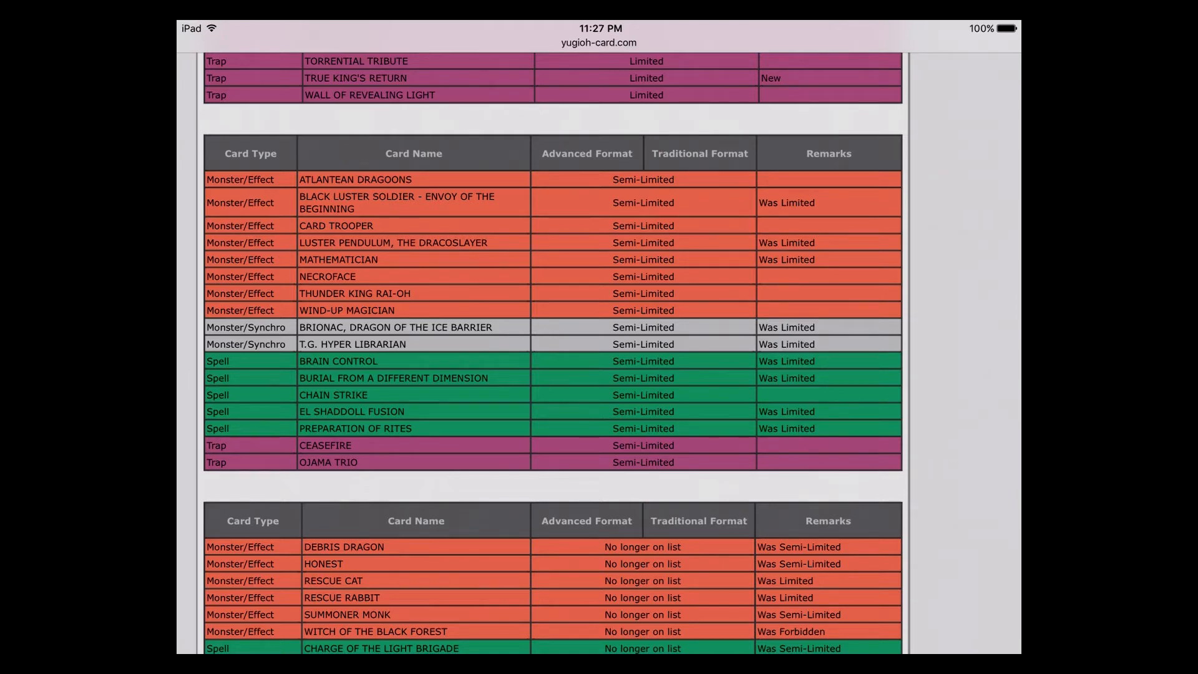
pyautogui.scroll(-3)
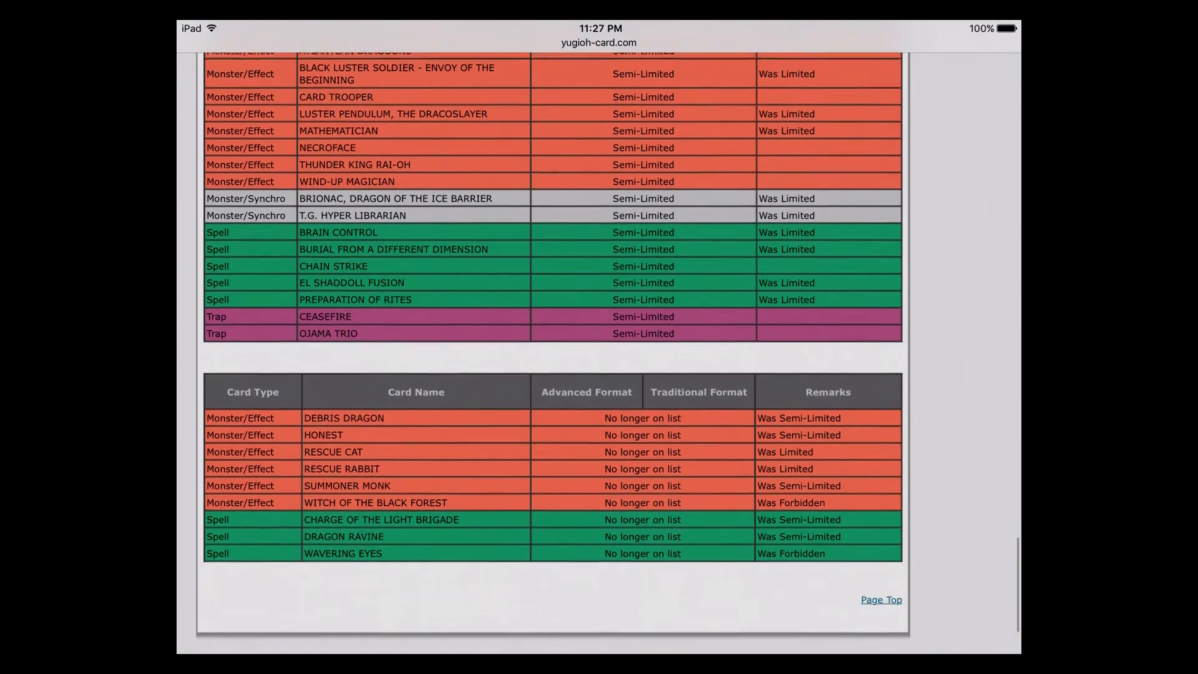
pyautogui.scroll(-3)
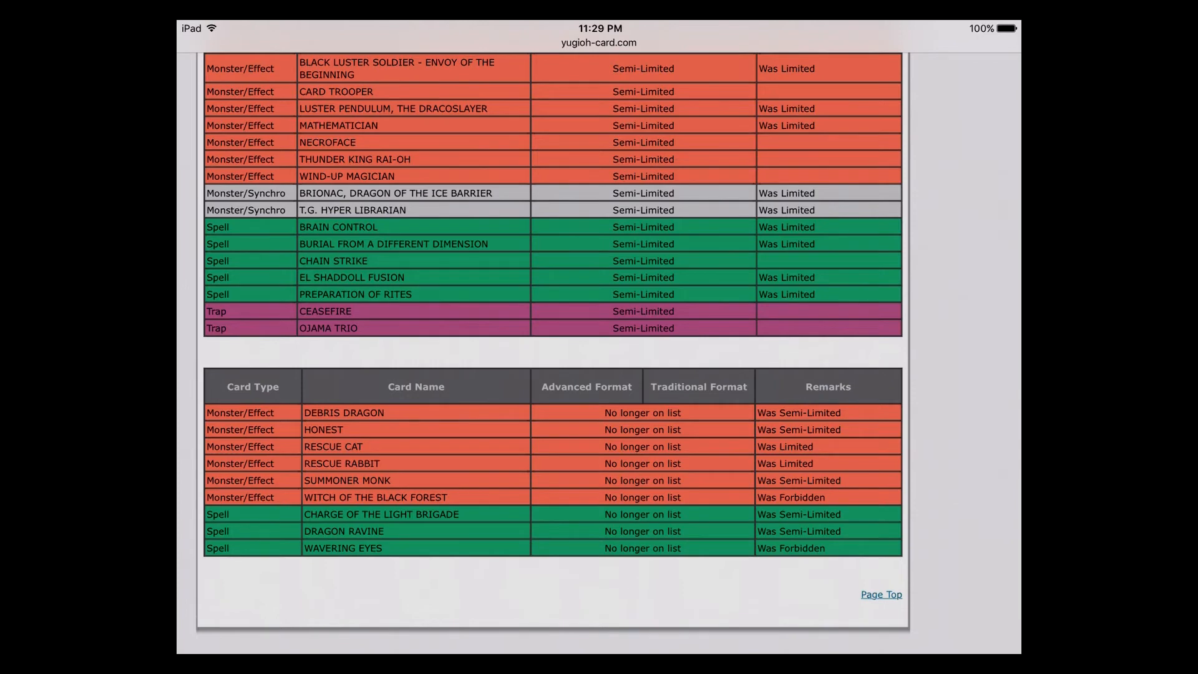
pyautogui.scroll(-3)
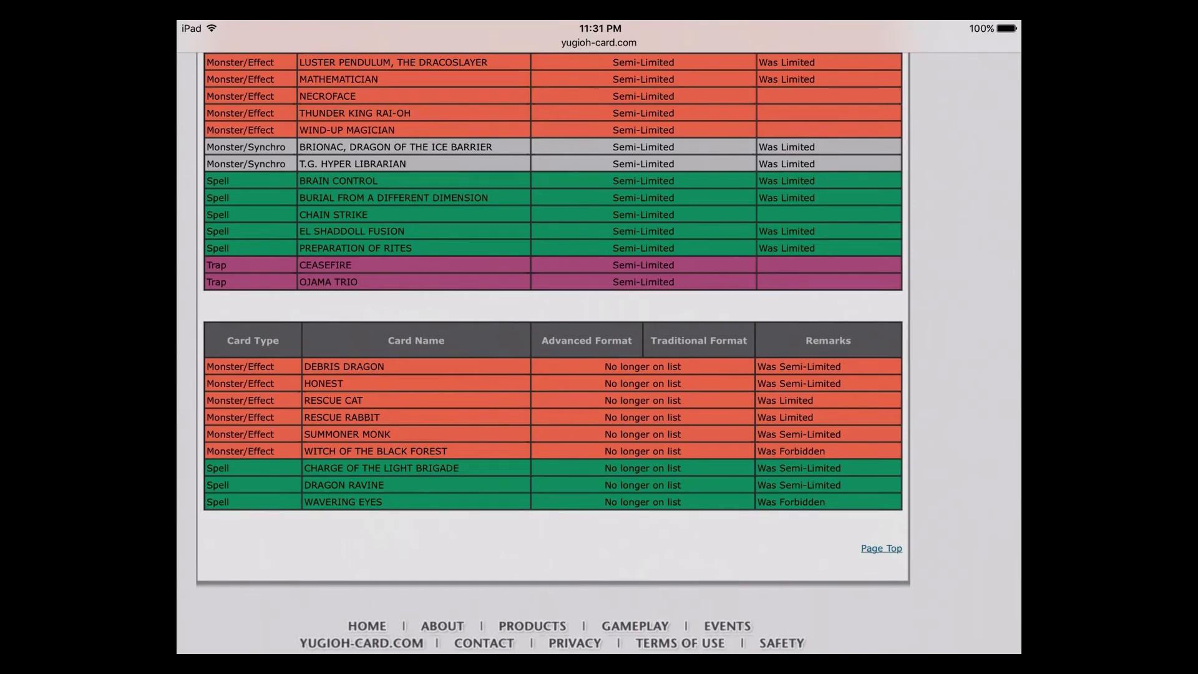
pyautogui.scroll(3)
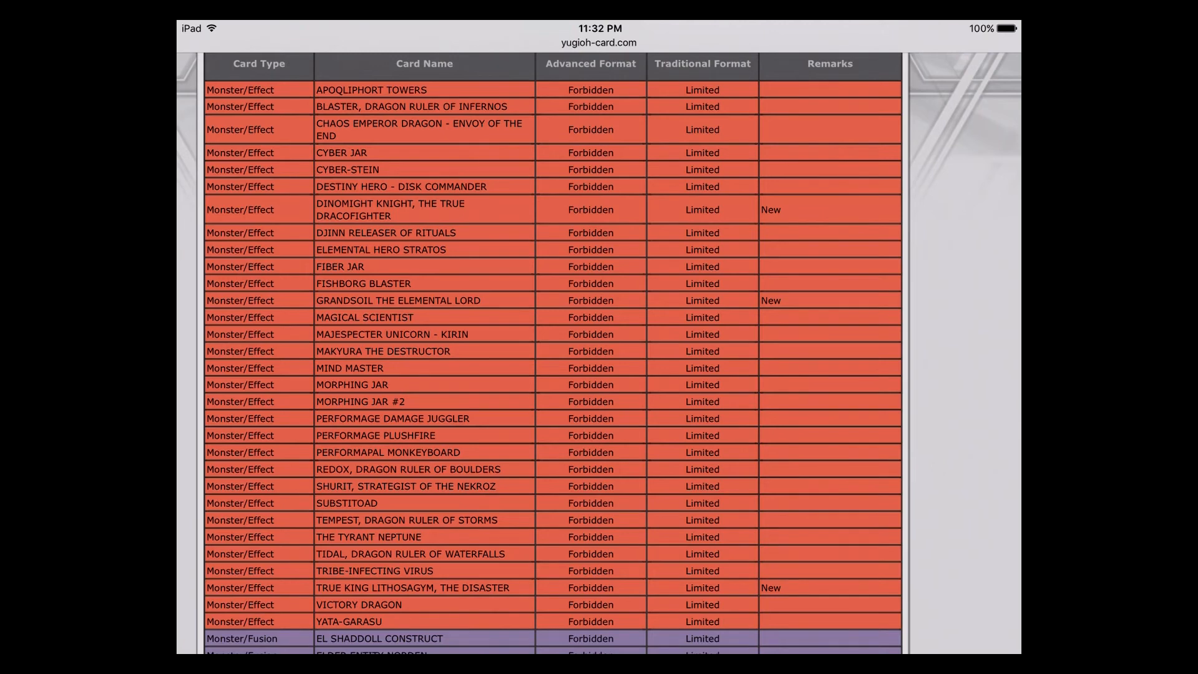
pyautogui.scroll(-3)
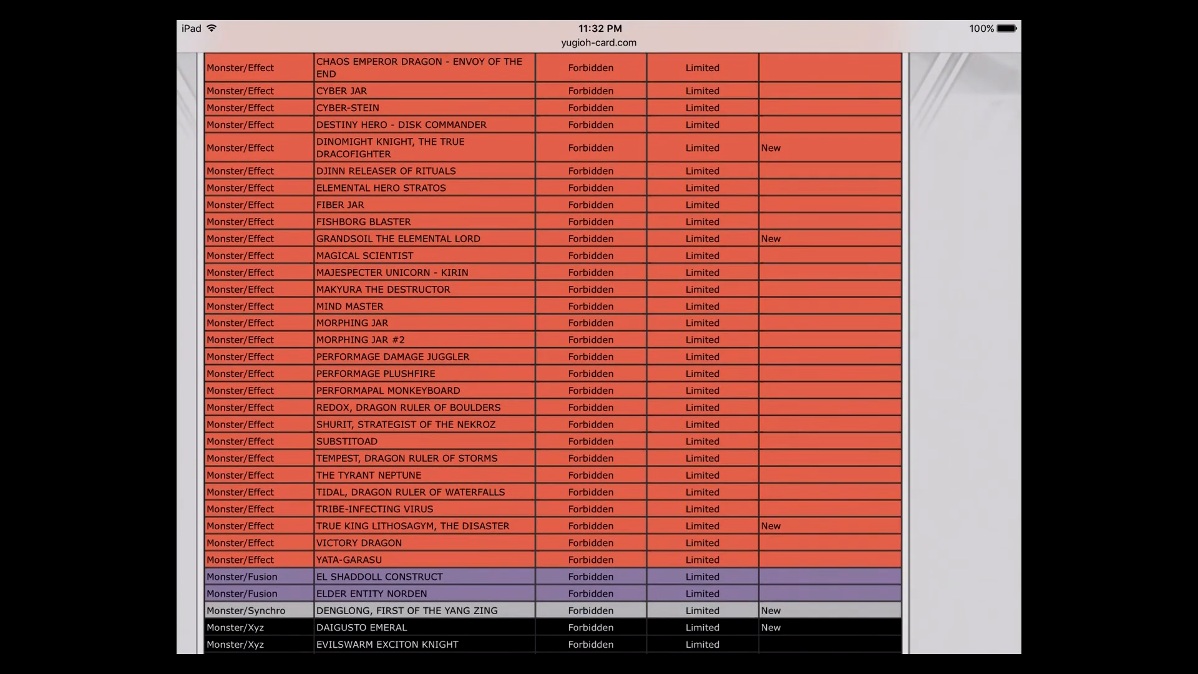
pyautogui.scroll(-3)
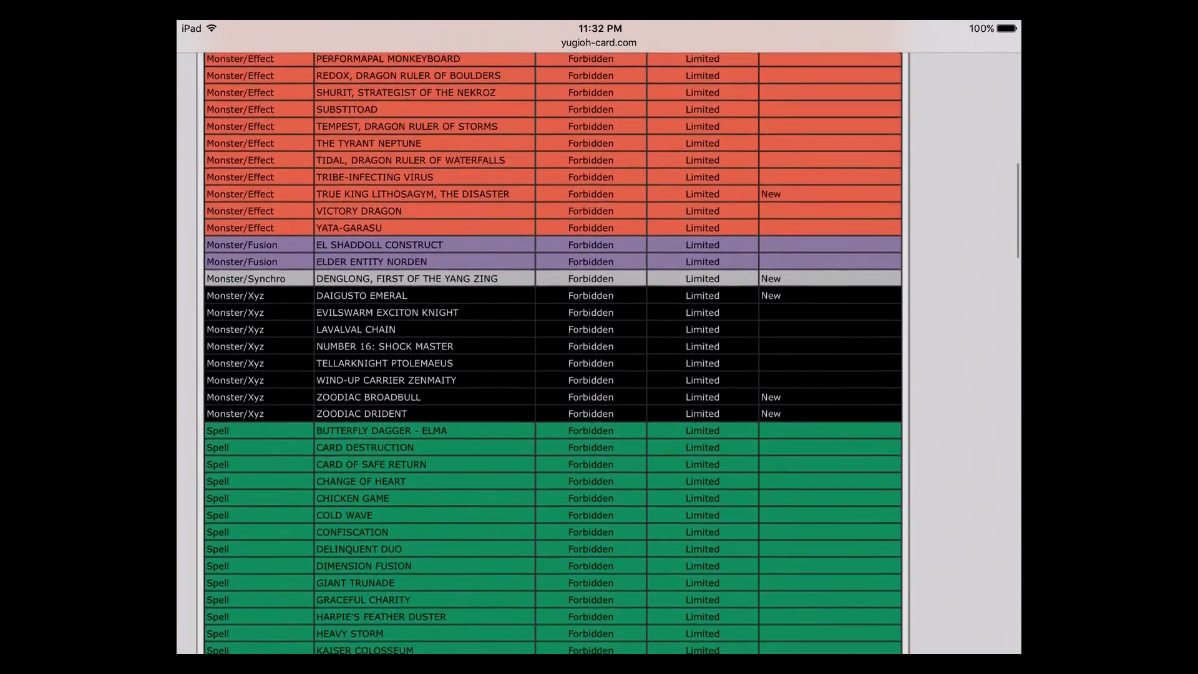
pyautogui.scroll(-3)
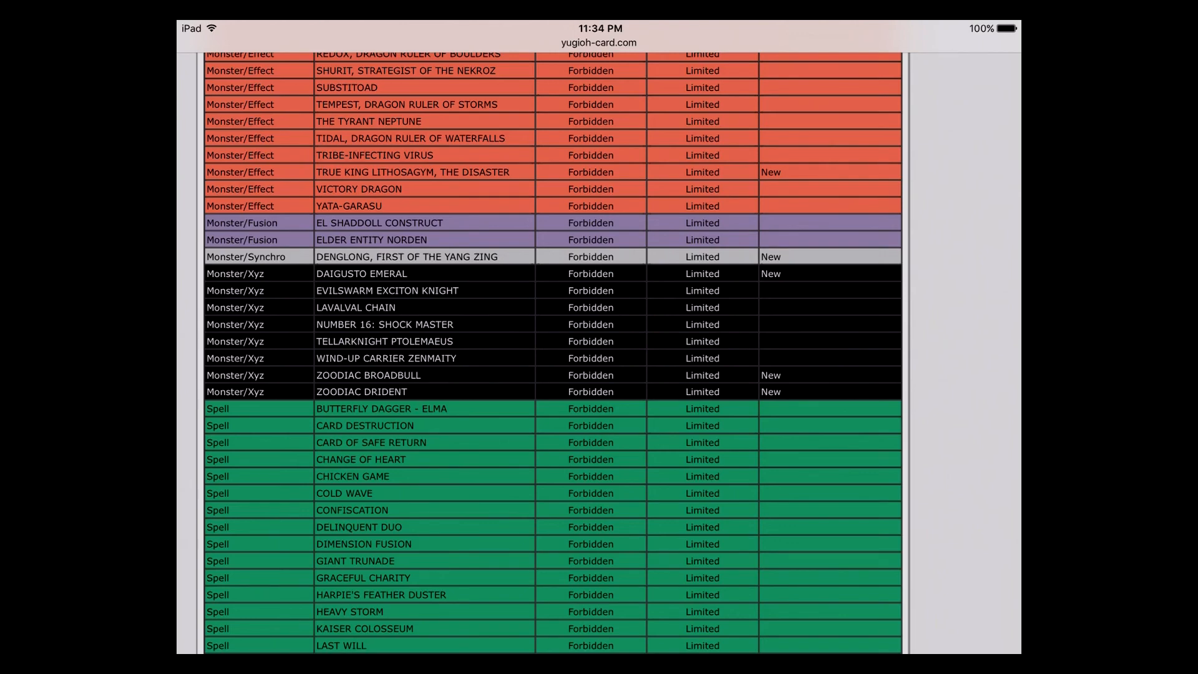
pyautogui.scroll(-3)
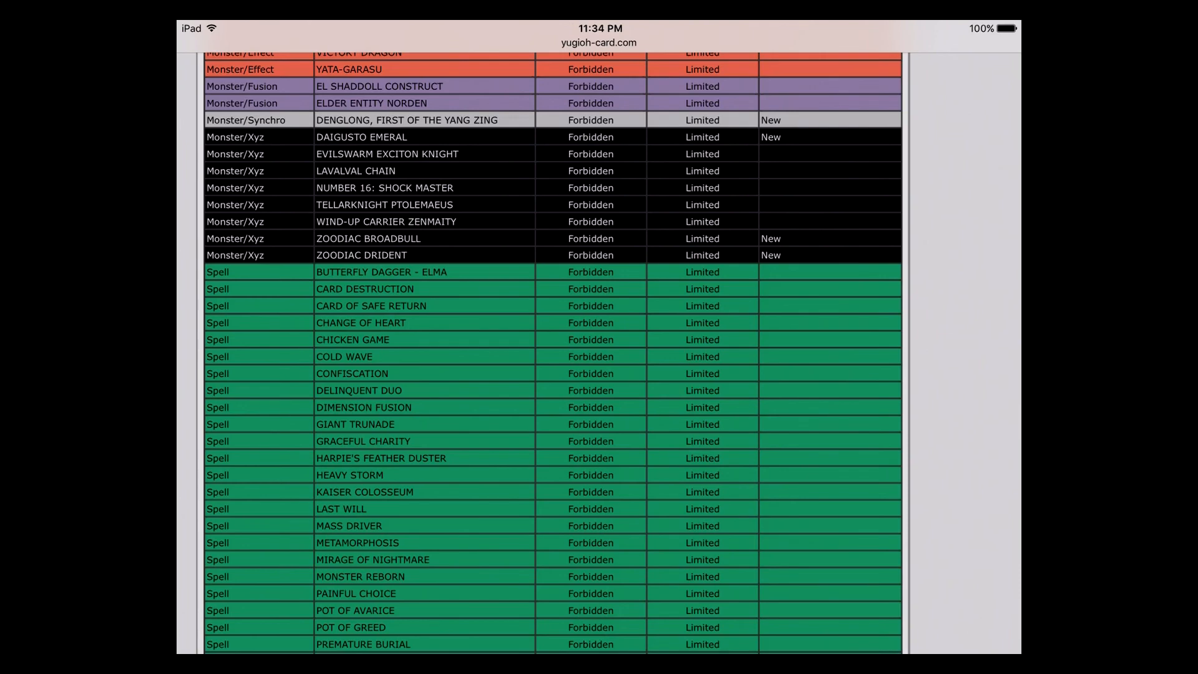
pyautogui.scroll(-3)
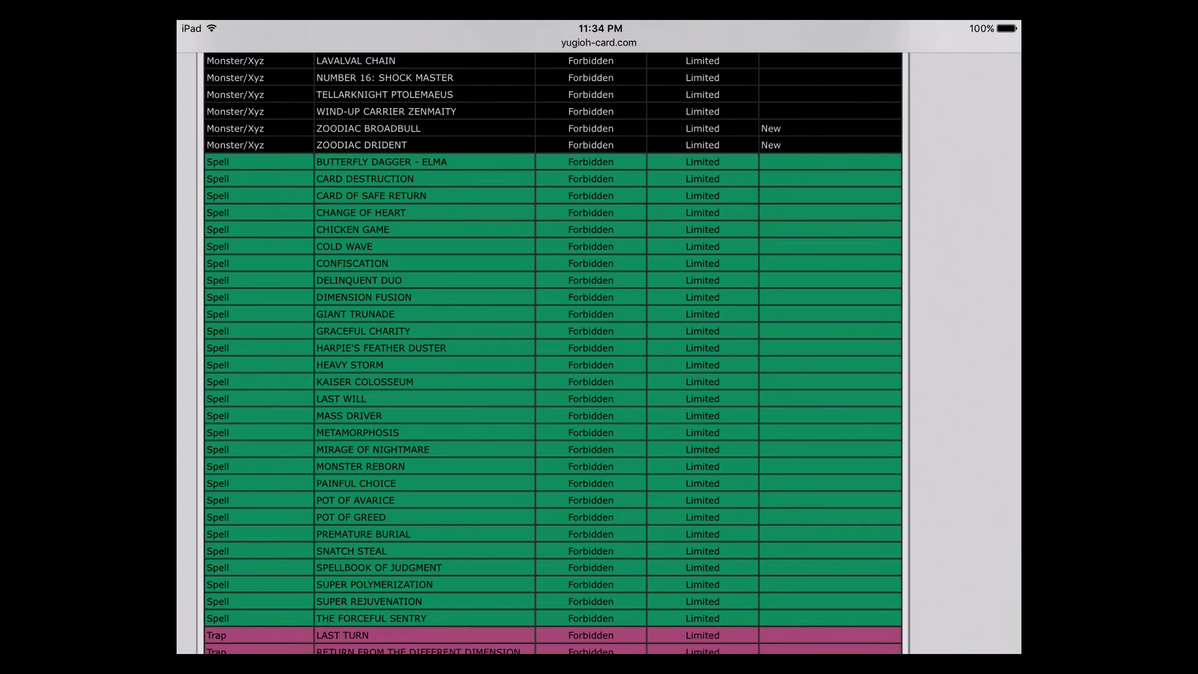
pyautogui.scroll(-3)
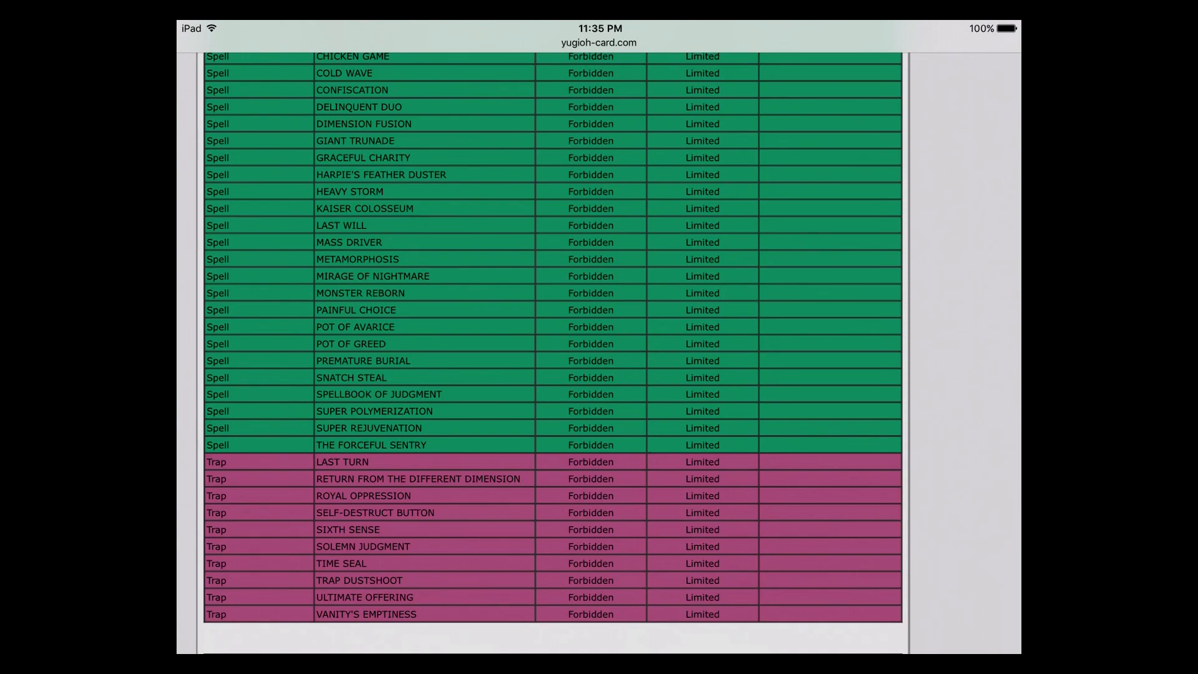
pyautogui.scroll(-3)
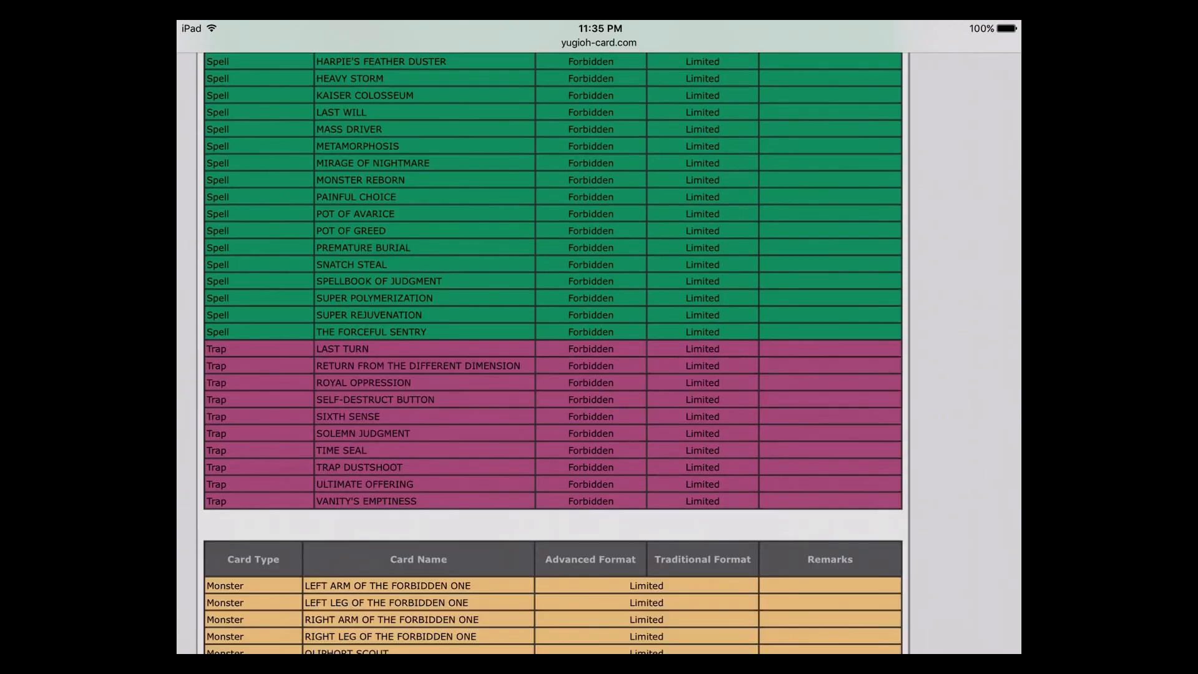
pyautogui.scroll(-3)
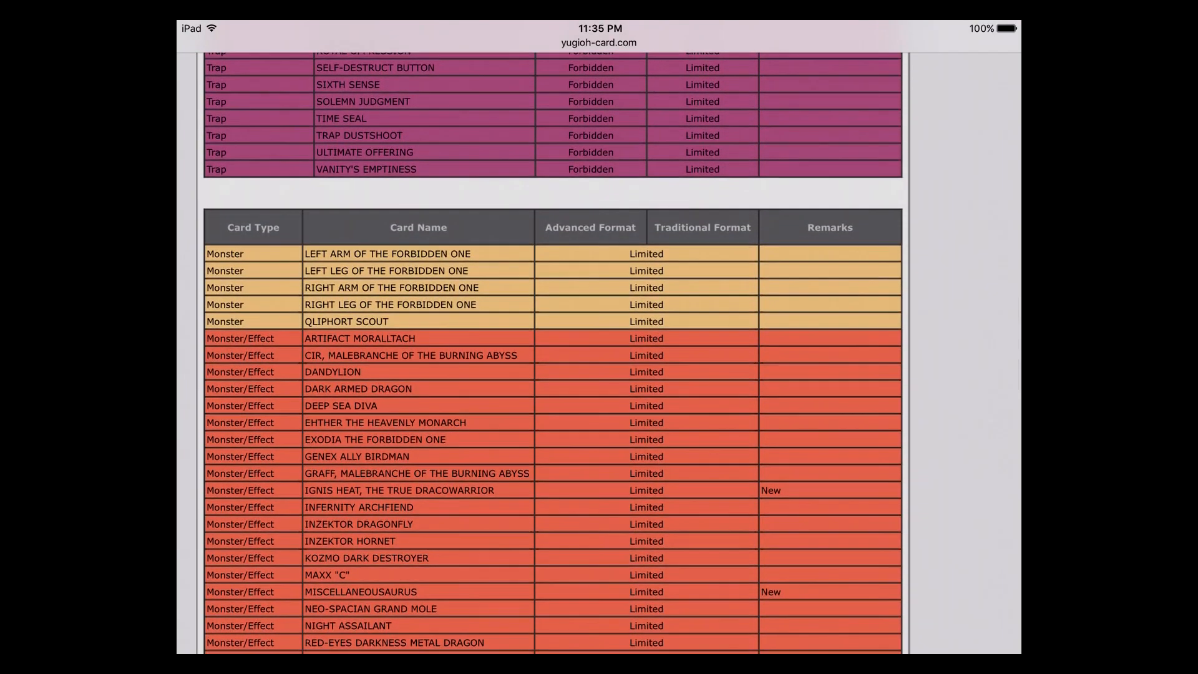
pyautogui.scroll(-3)
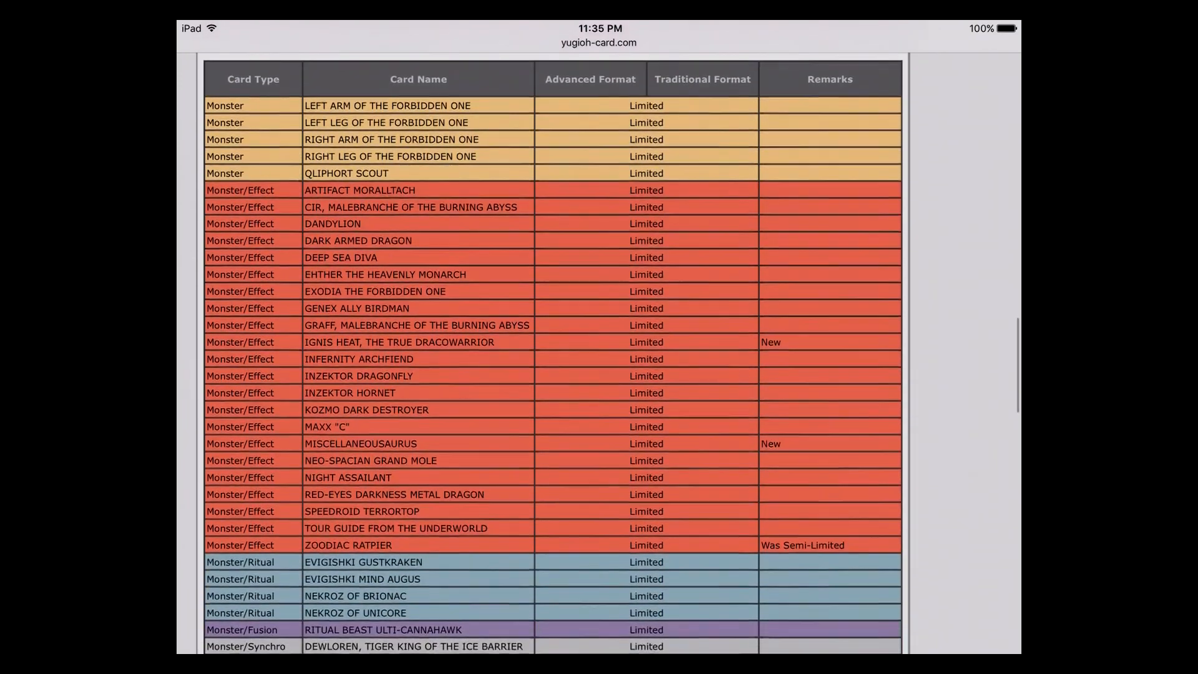
pyautogui.scroll(-3)
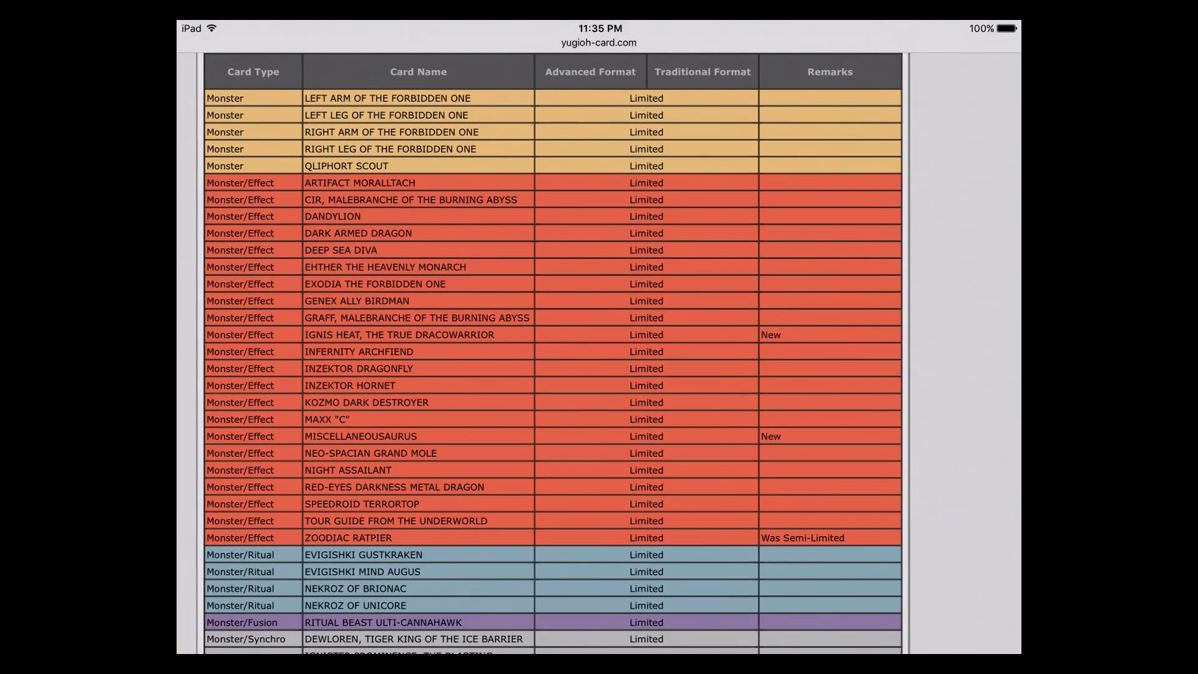